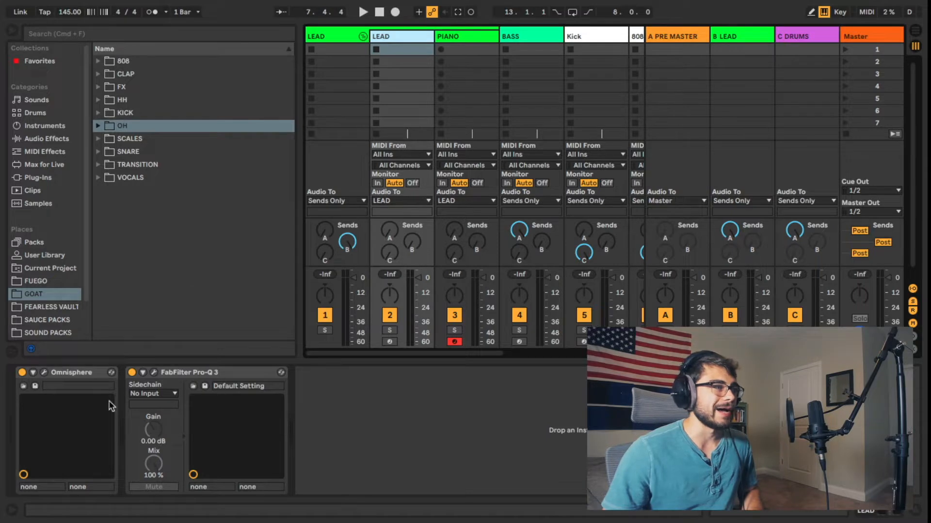
pyautogui.moveTo(324, 440)
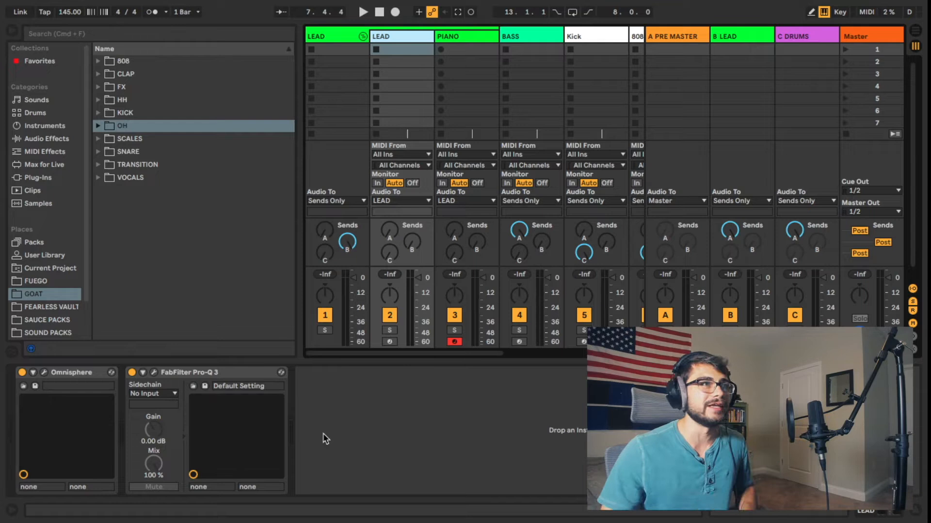
# Select the BASS track and scroll Device View to see its Serum and Pro-Q 3 devices.
pyautogui.click(466, 36)
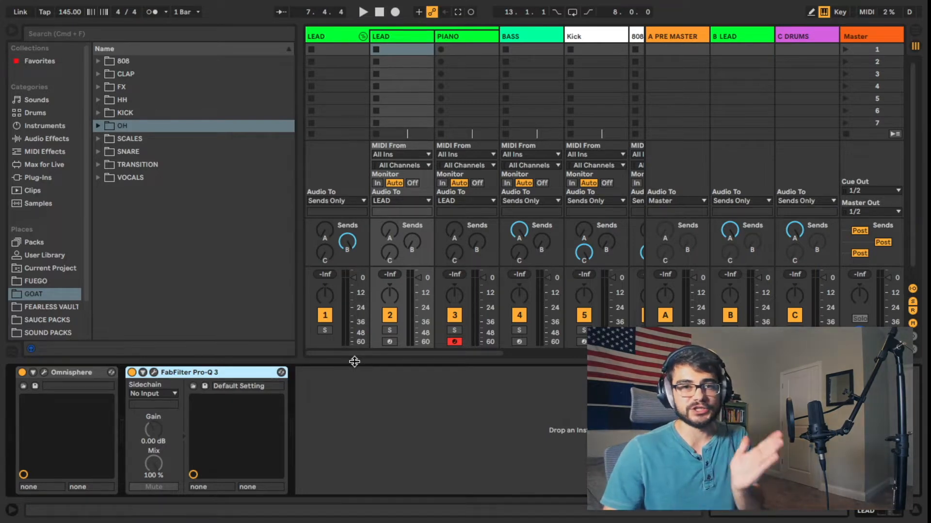
pyautogui.moveTo(259, 392)
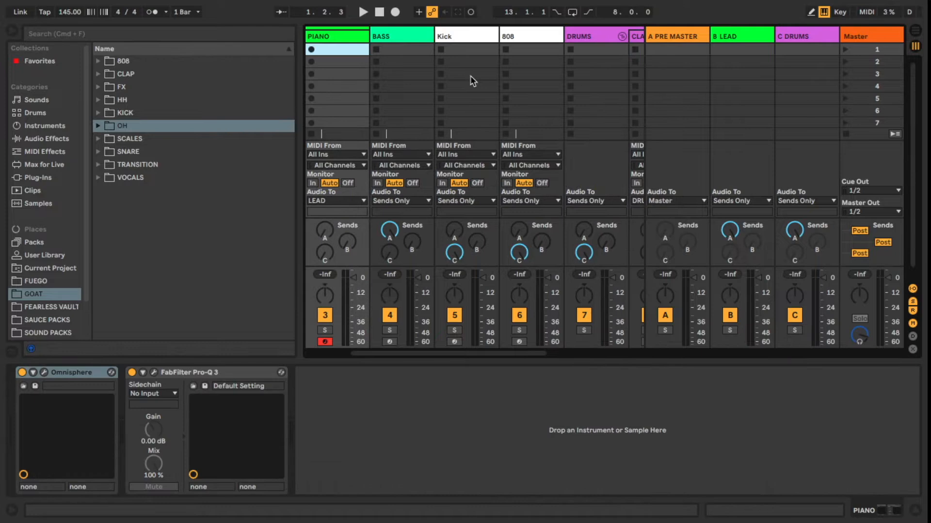
pyautogui.click(401, 35)
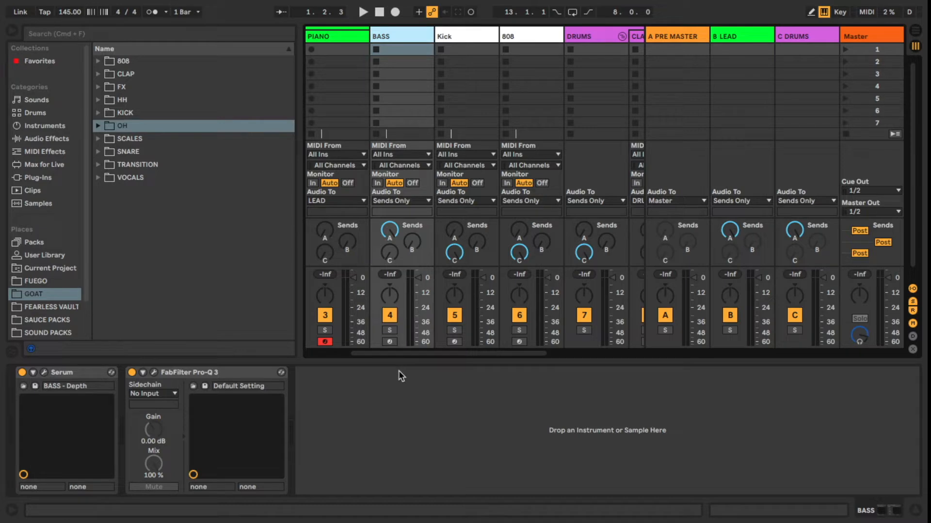
pyautogui.moveTo(396, 378)
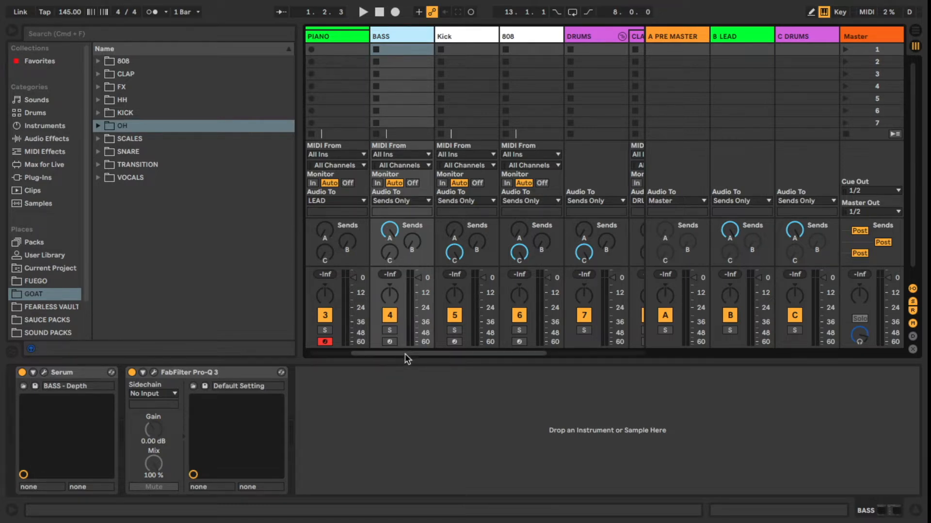
pyautogui.hscroll(3)
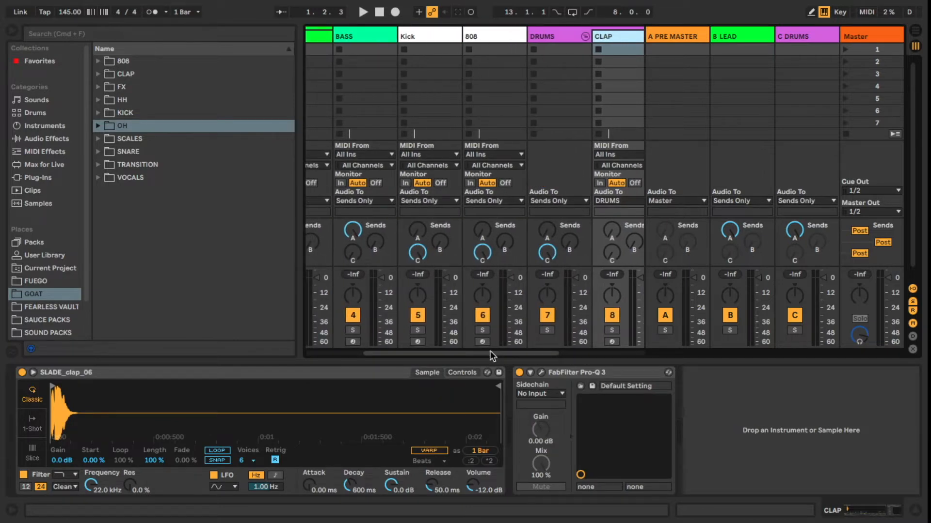
pyautogui.moveTo(484, 353)
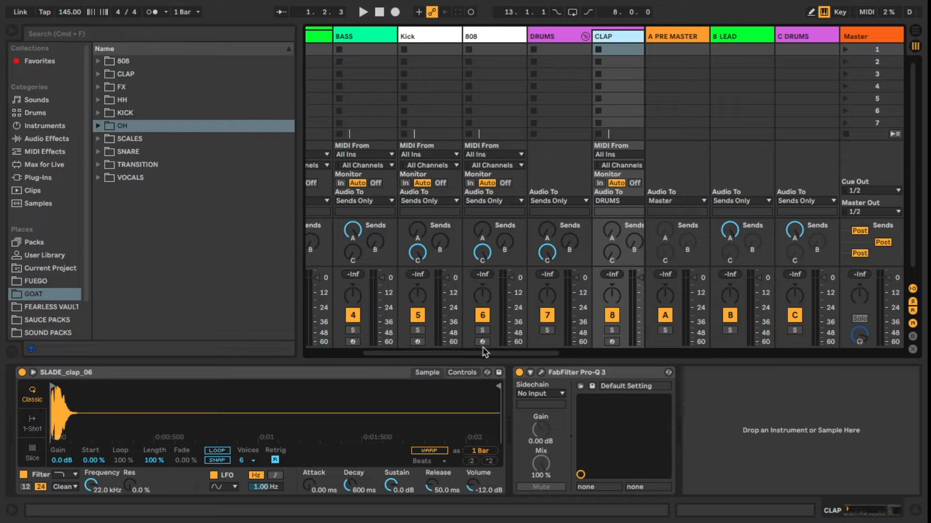
pyautogui.moveTo(530, 354)
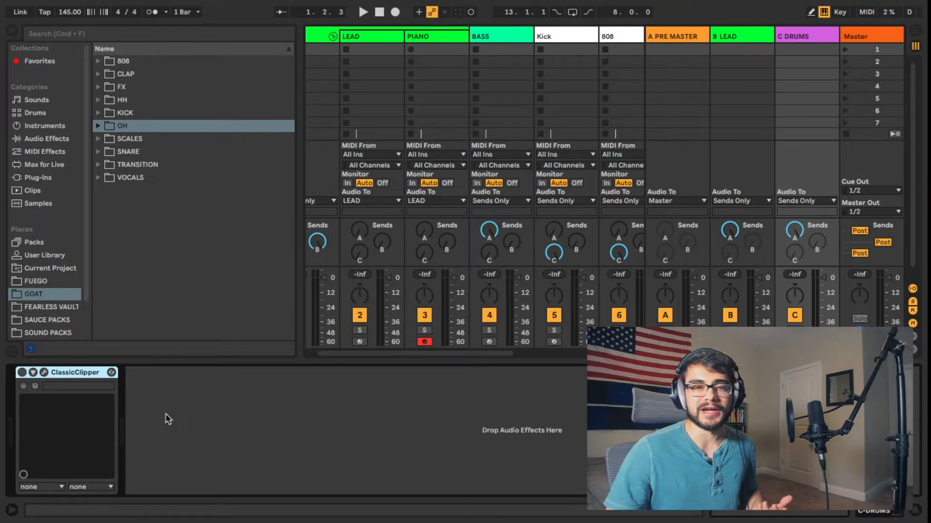
pyautogui.moveTo(151, 417)
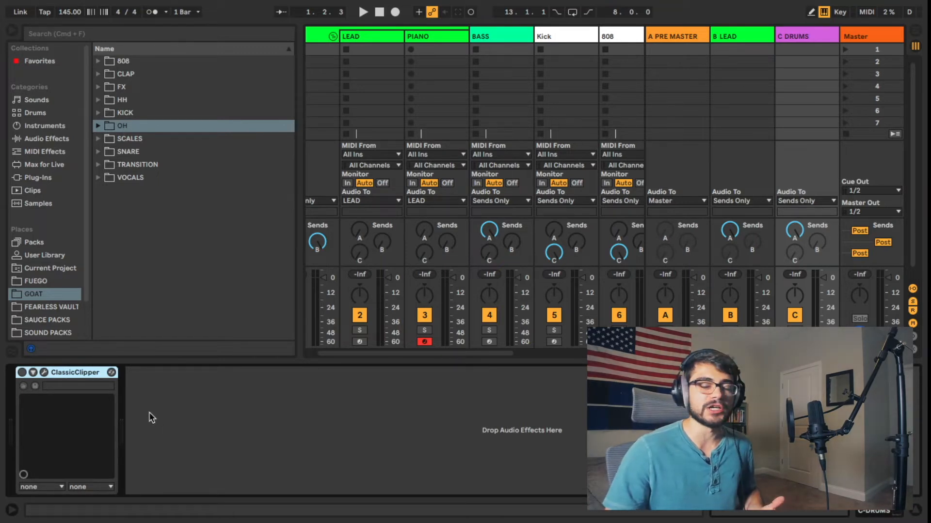
pyautogui.moveTo(130, 410)
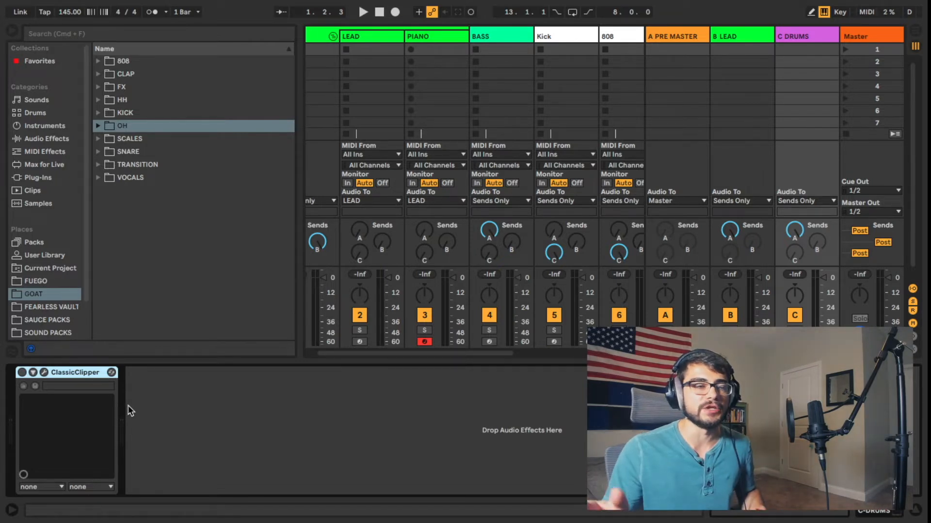
# View the C DRUMS return's ClassicClipper, then open Live's Preferences.
pyautogui.click(22, 372)
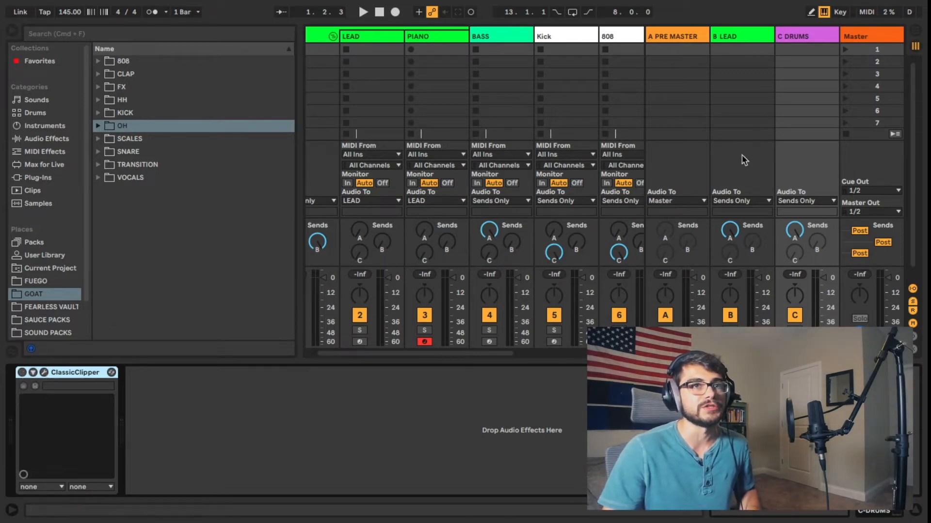
pyautogui.hscroll(3)
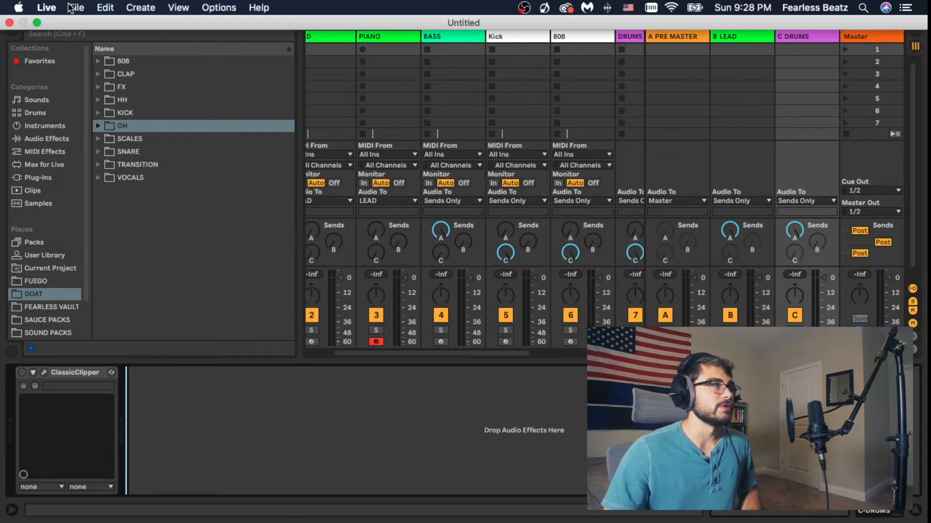
pyautogui.click(46, 7)
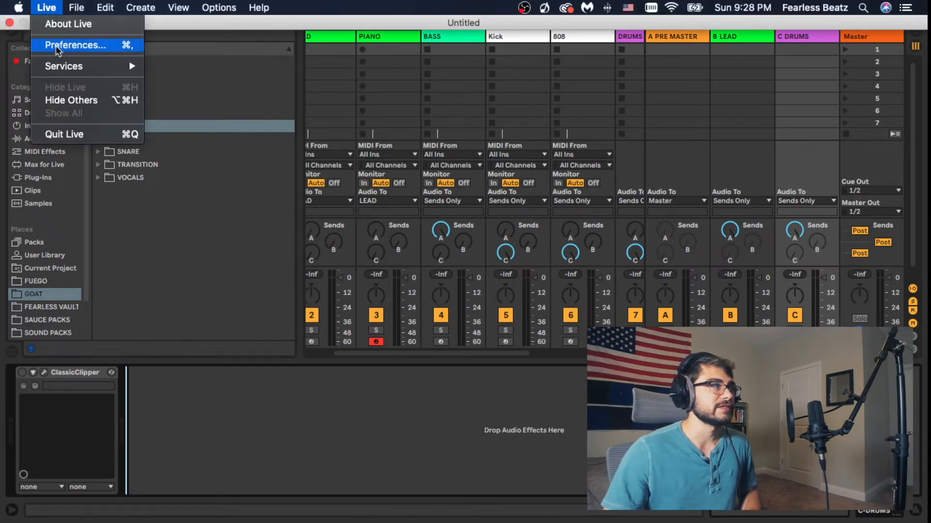
pyautogui.click(78, 45)
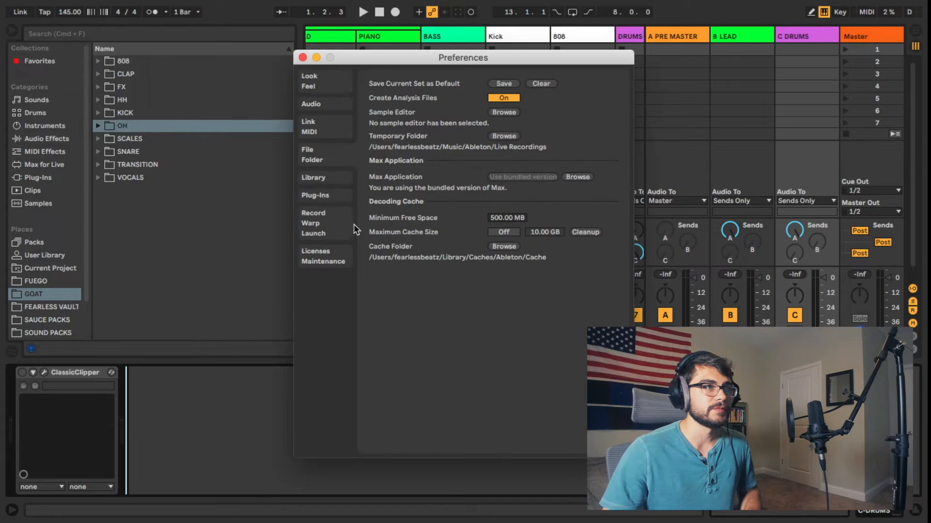
pyautogui.moveTo(337, 150)
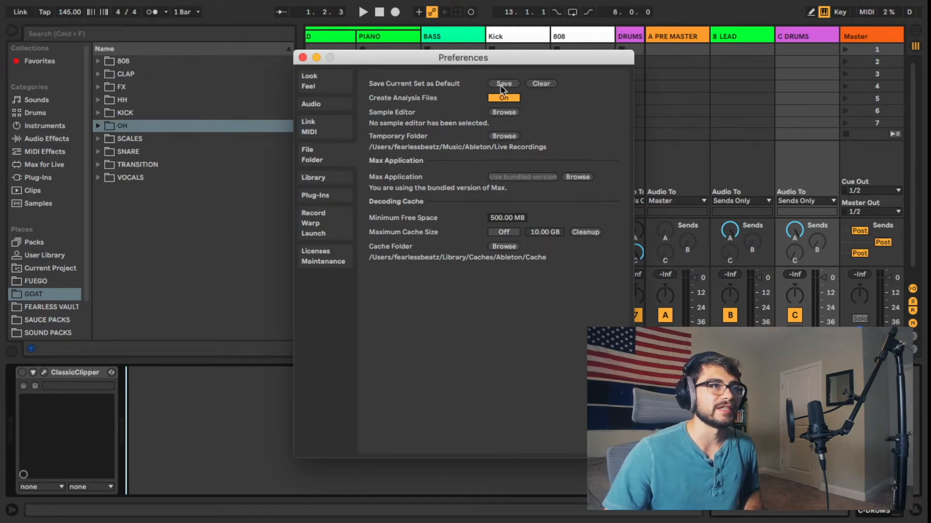
pyautogui.moveTo(371, 51)
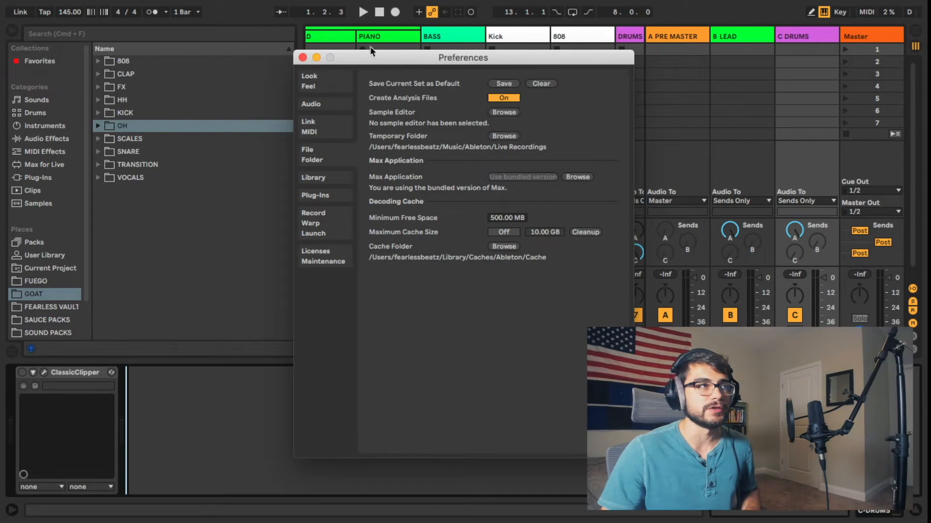
# Close Preferences and view the A PRE MASTER return track's devices.
pyautogui.click(302, 57)
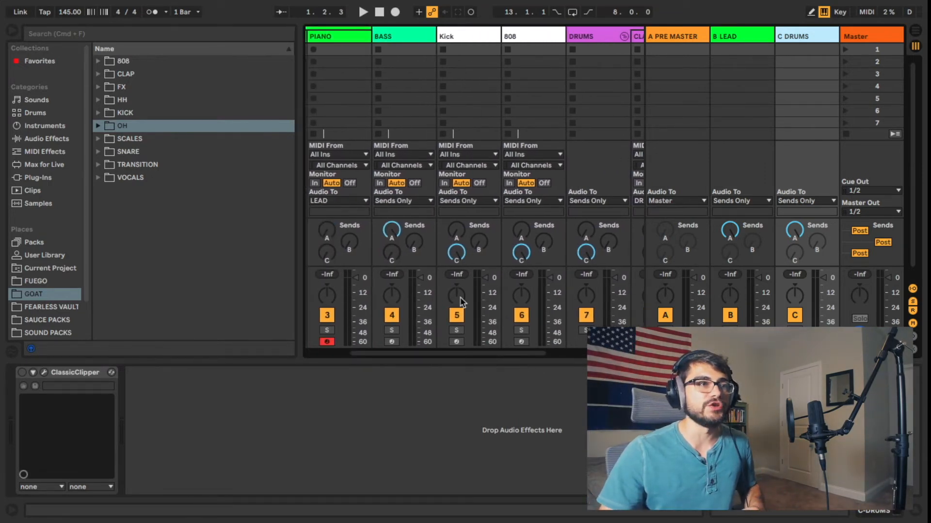
pyautogui.click(727, 36)
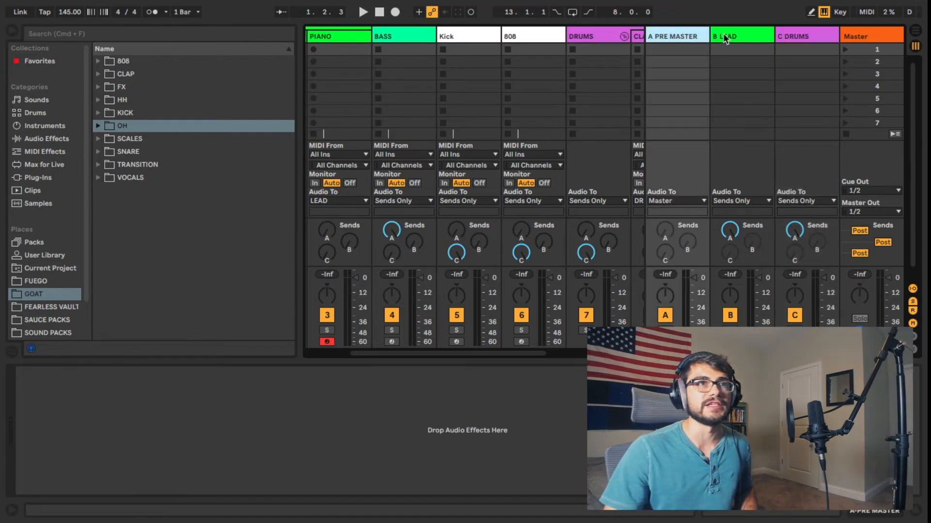